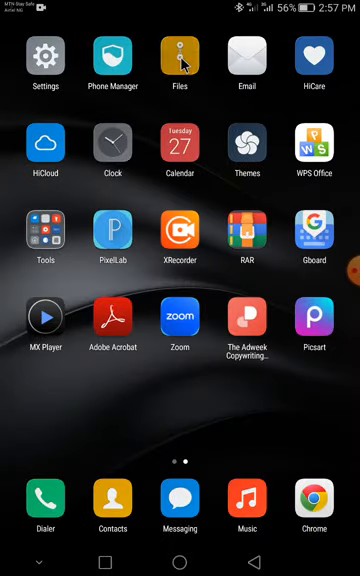
- Create a new folder named 'Fonts' in internal storage from the Files app
click(179, 57)
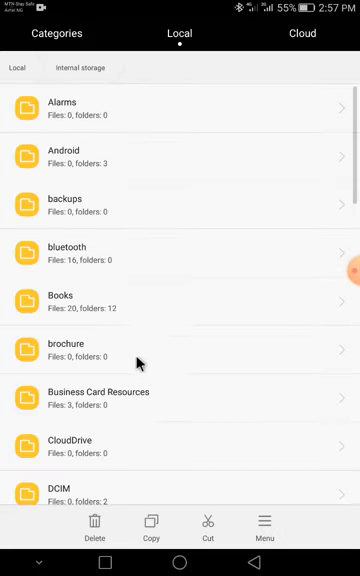
click(263, 528)
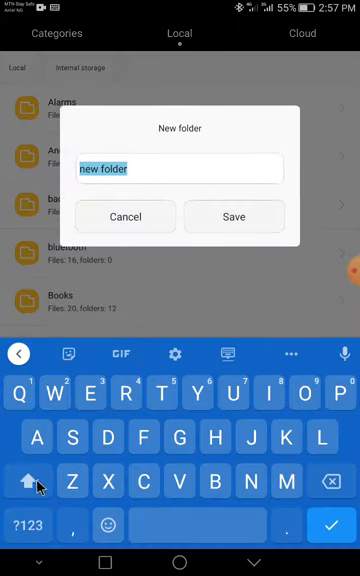
text(Font)
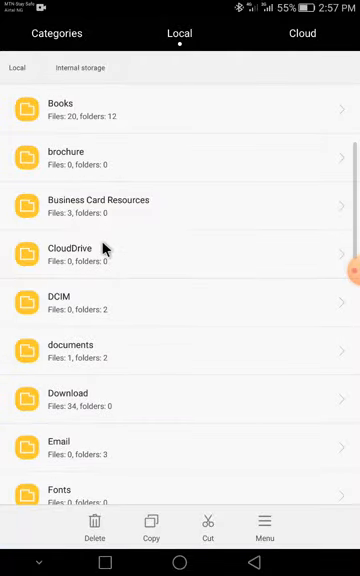
click(55, 490)
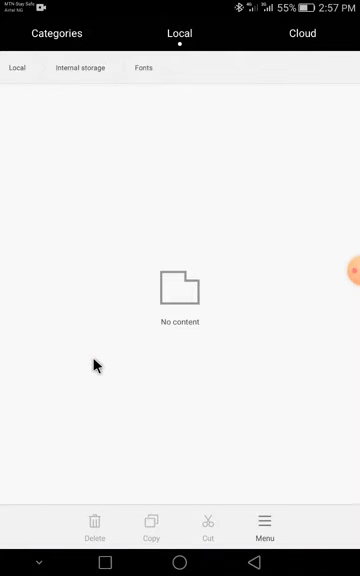
mouse_move(248, 558)
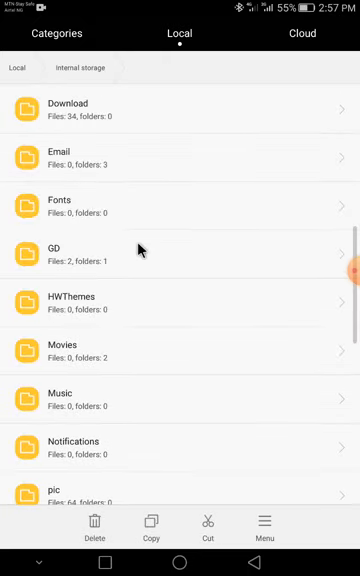
scroll(up, 3)
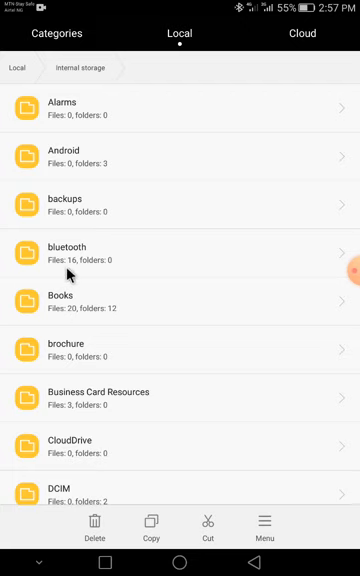
mouse_move(103, 312)
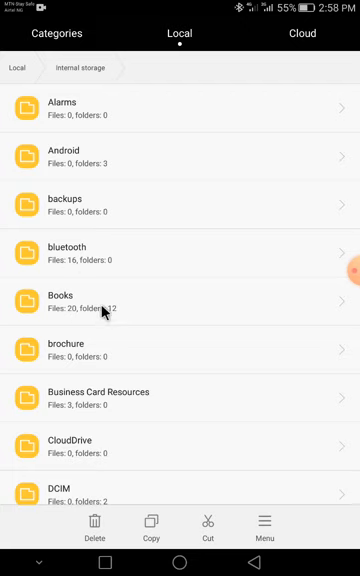
scroll(down, 3)
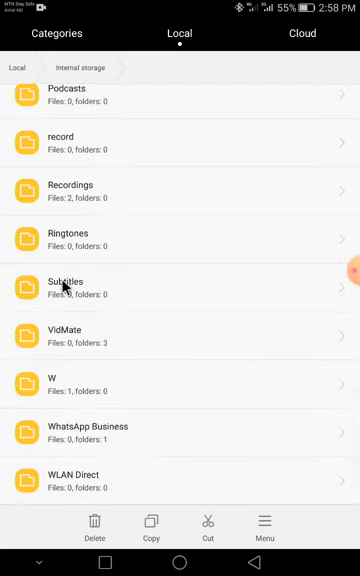
scroll(down, 3)
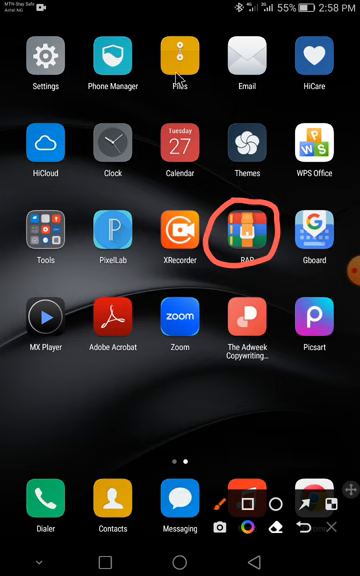
mouse_move(333, 553)
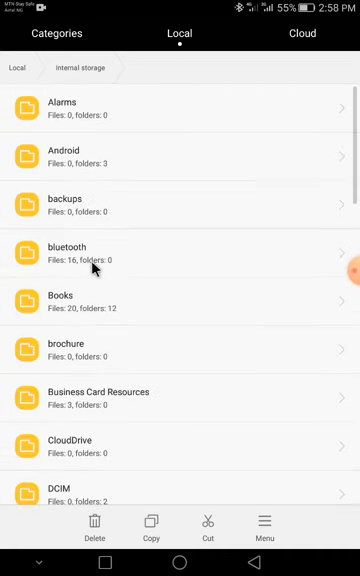
- Browse the Download folder to find Montserrat.zip, then return to the home screen
scroll(down, 3)
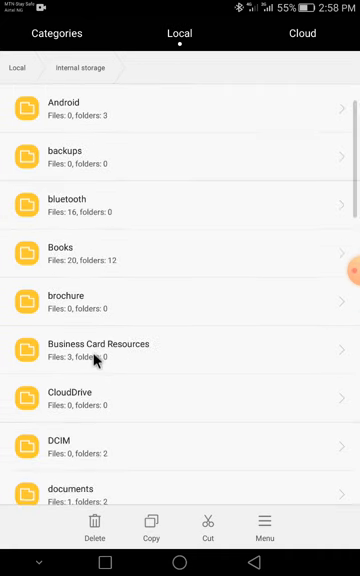
scroll(down, 3)
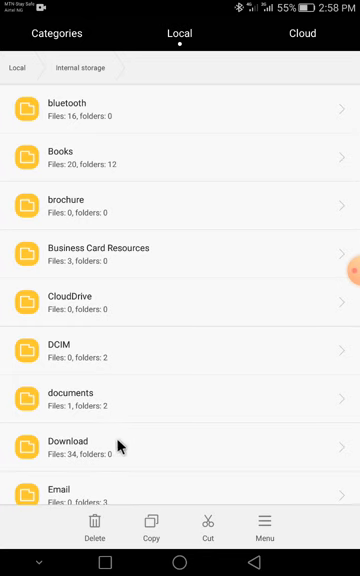
click(72, 441)
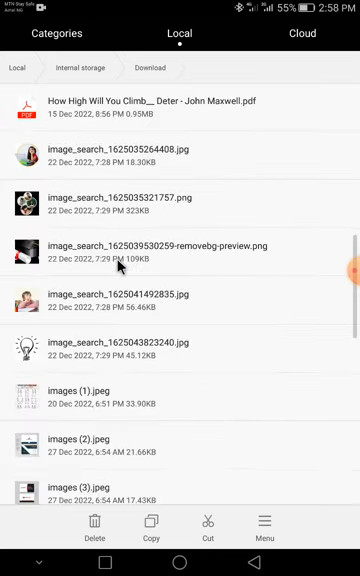
scroll(down, 3)
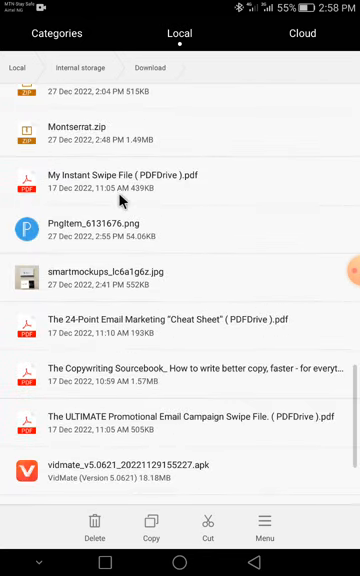
scroll(down, 3)
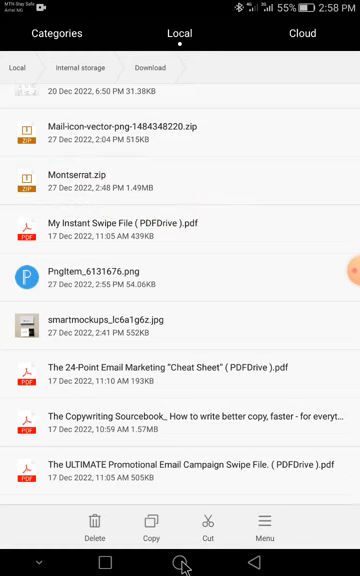
click(180, 564)
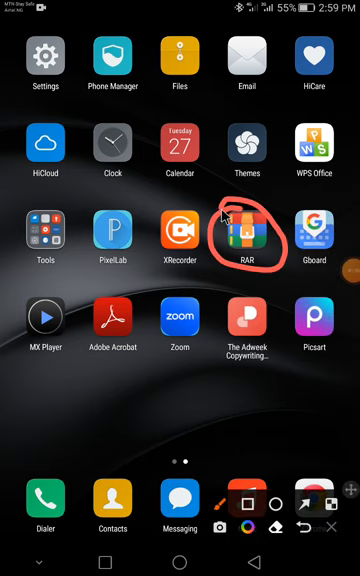
mouse_move(335, 535)
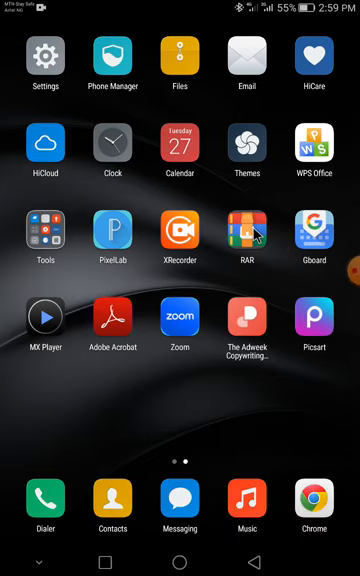
- Launch RAR and open /storage/emulated/0/Download to find Montserrat.zip
click(252, 228)
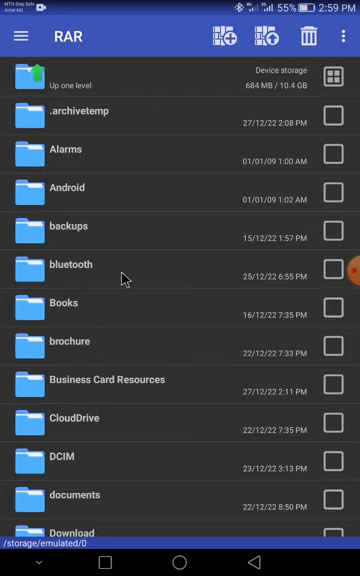
mouse_move(92, 187)
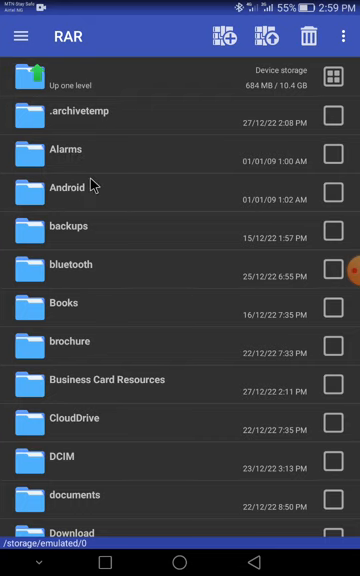
mouse_move(26, 268)
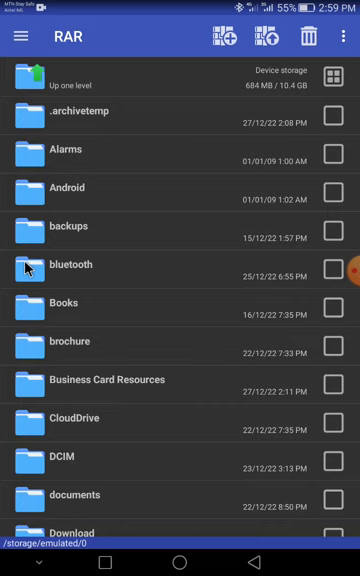
mouse_move(143, 290)
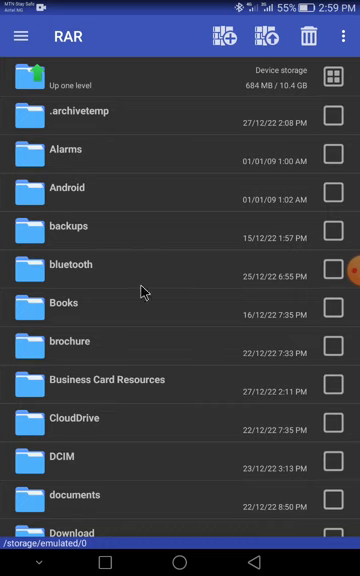
scroll(down, 3)
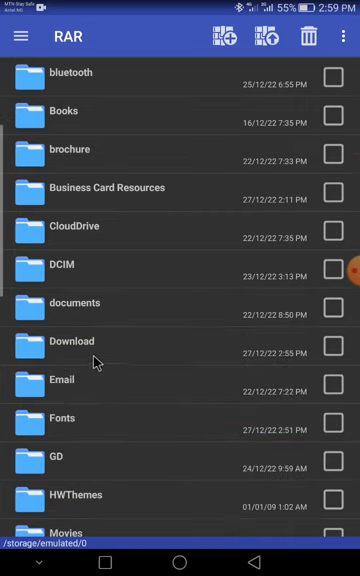
click(80, 340)
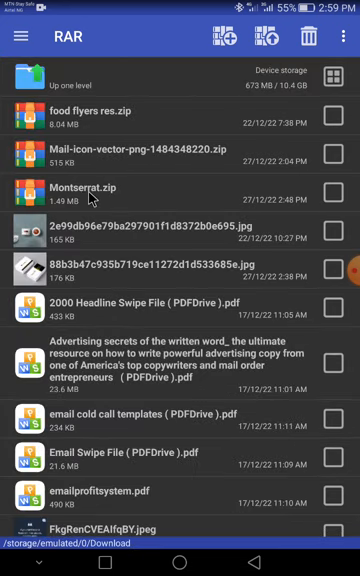
- Extract Montserrat.zip into the Fonts folder using RAR
click(335, 191)
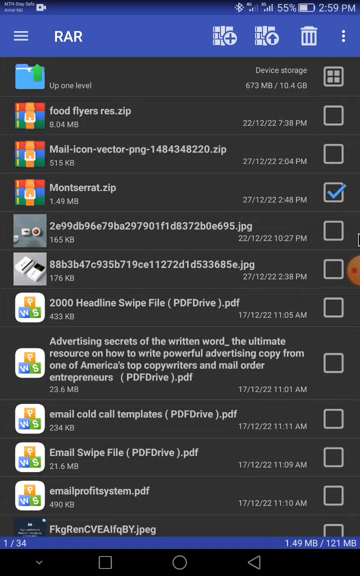
mouse_move(168, 68)
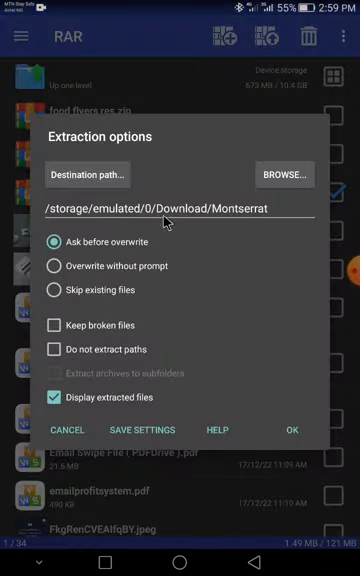
click(285, 175)
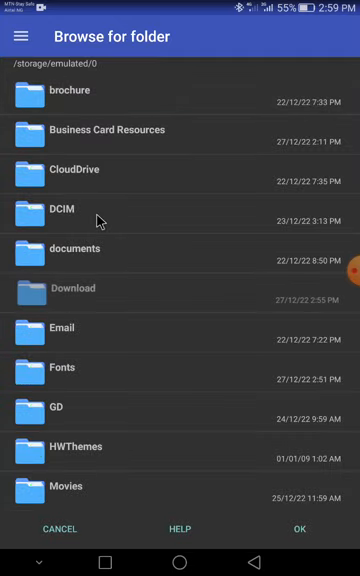
scroll(up, 3)
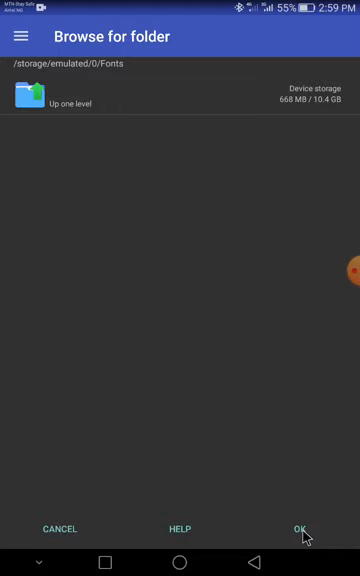
click(302, 529)
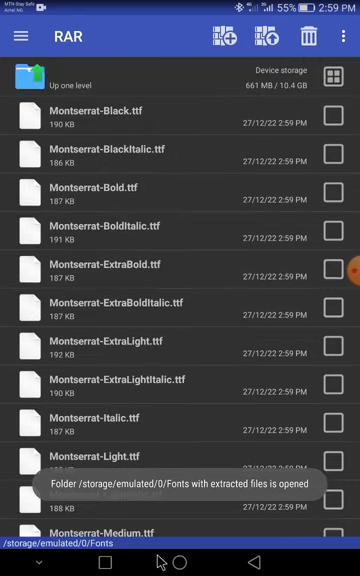
- Open the Fonts folder in Files to confirm the 19 Montserrat .ttf files, then open PixelLab
key(Home)
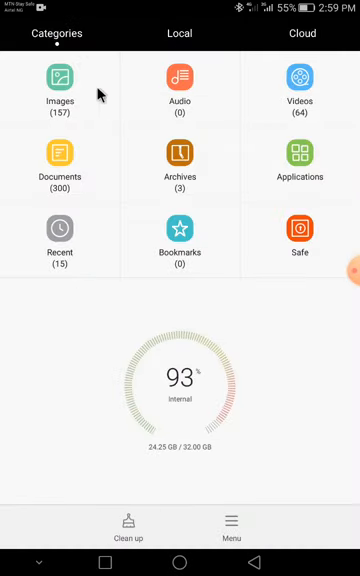
click(180, 33)
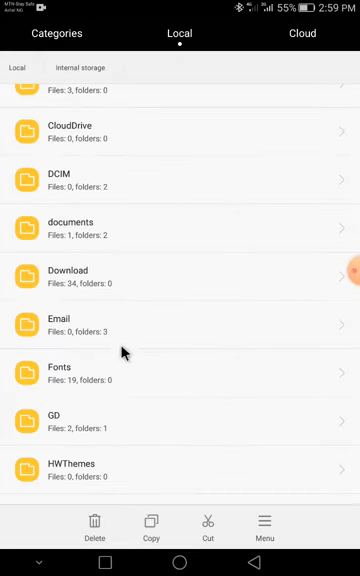
click(62, 367)
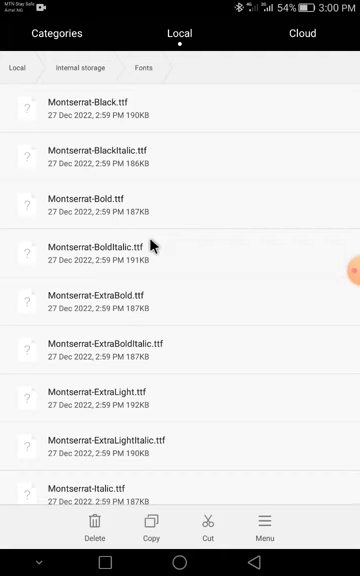
click(250, 561)
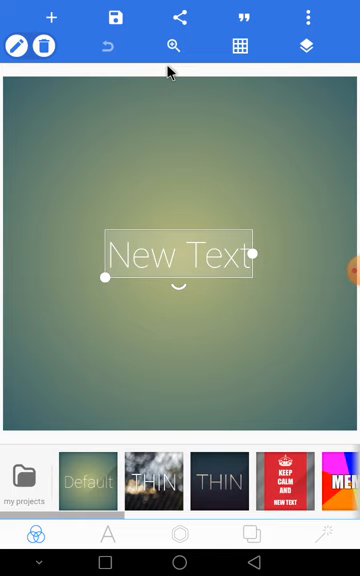
mouse_move(154, 360)
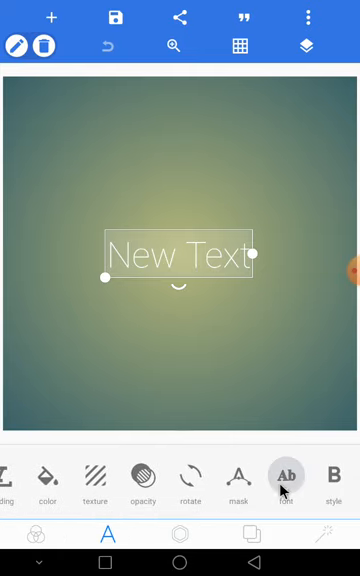
- Open New Text's font picker on the My Fonts tab, which shows no custom fonts
click(289, 490)
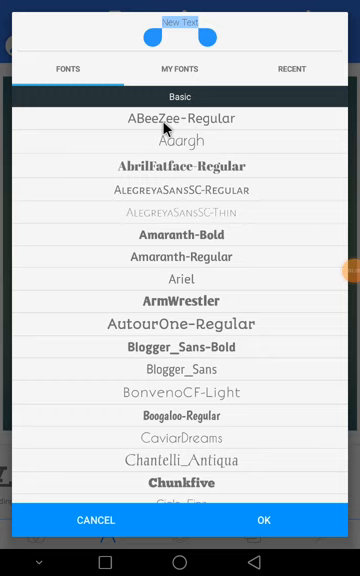
click(183, 69)
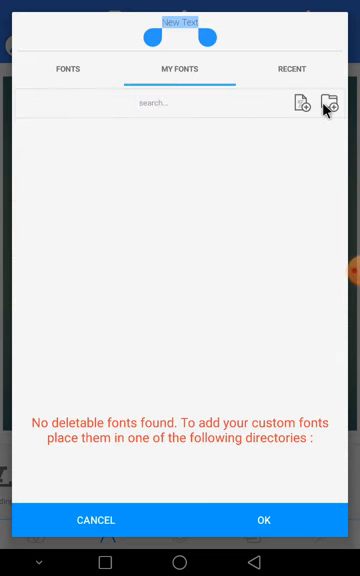
click(325, 103)
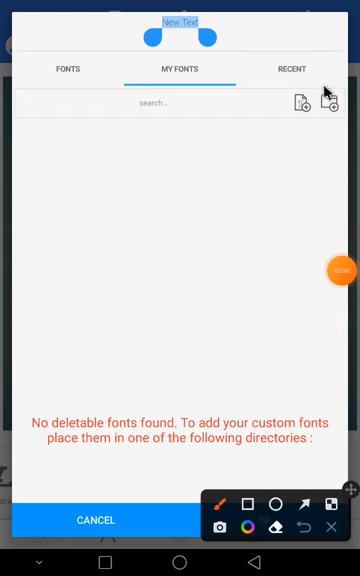
- Add the Fonts directory and scroll the Montserrat styles in My Fonts, then close the picker
click(332, 103)
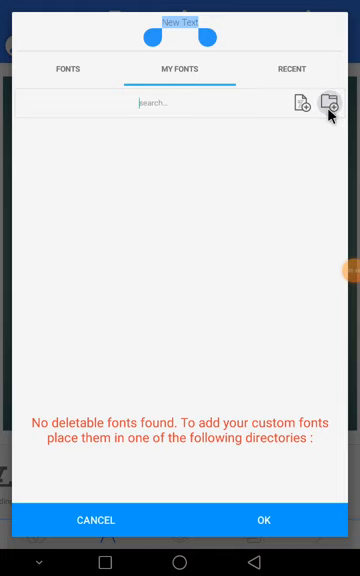
click(330, 104)
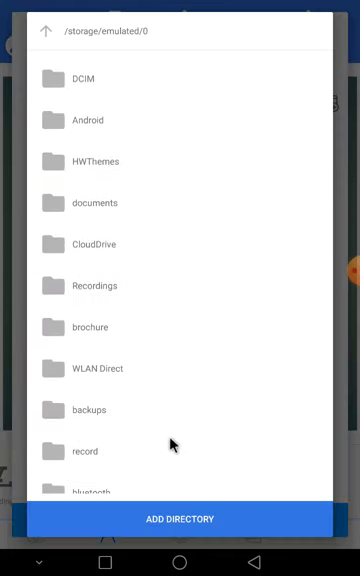
scroll(down, 3)
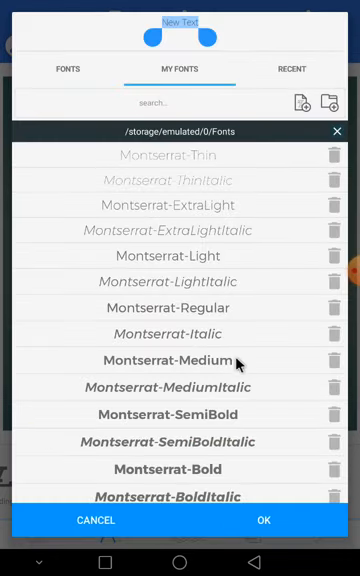
scroll(down, 3)
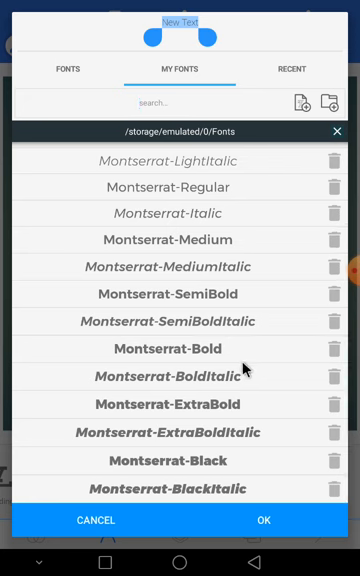
scroll(down, 3)
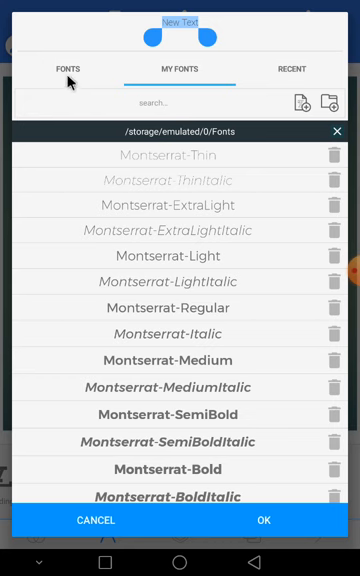
scroll(down, 3)
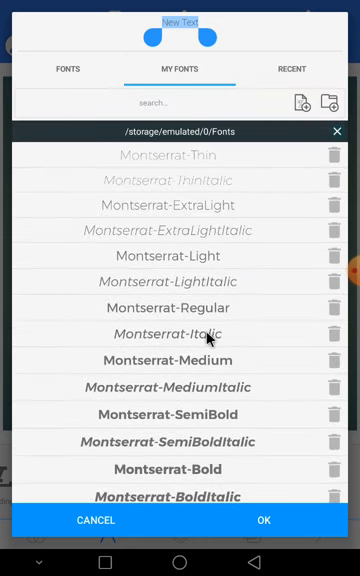
click(67, 69)
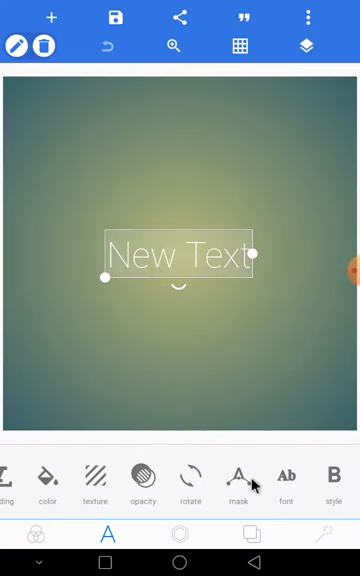
click(286, 478)
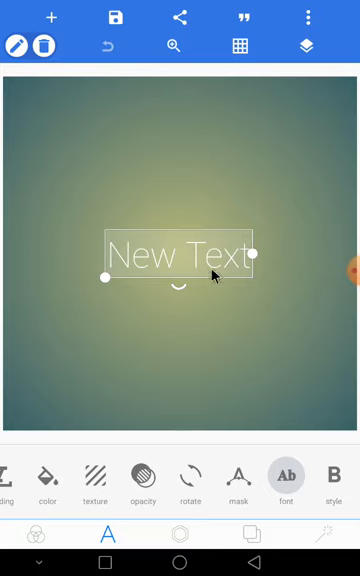